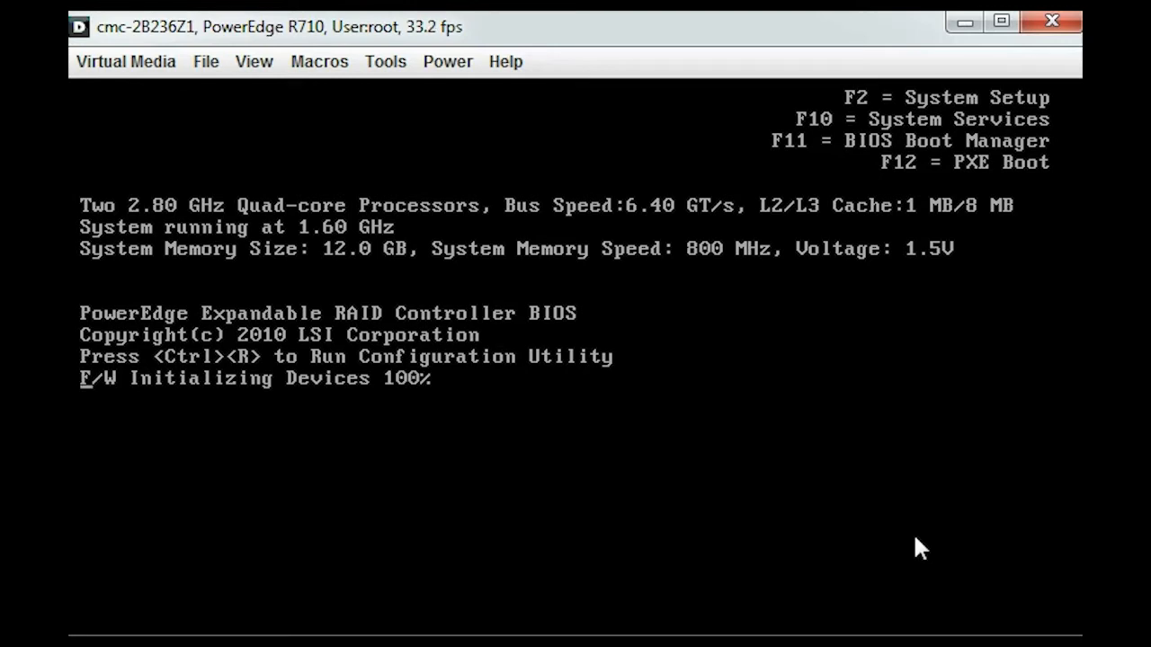
Step: Press Ctrl+R at the PERC BIOS screen showing no virtual drives on the T420
key("ctrl+r")
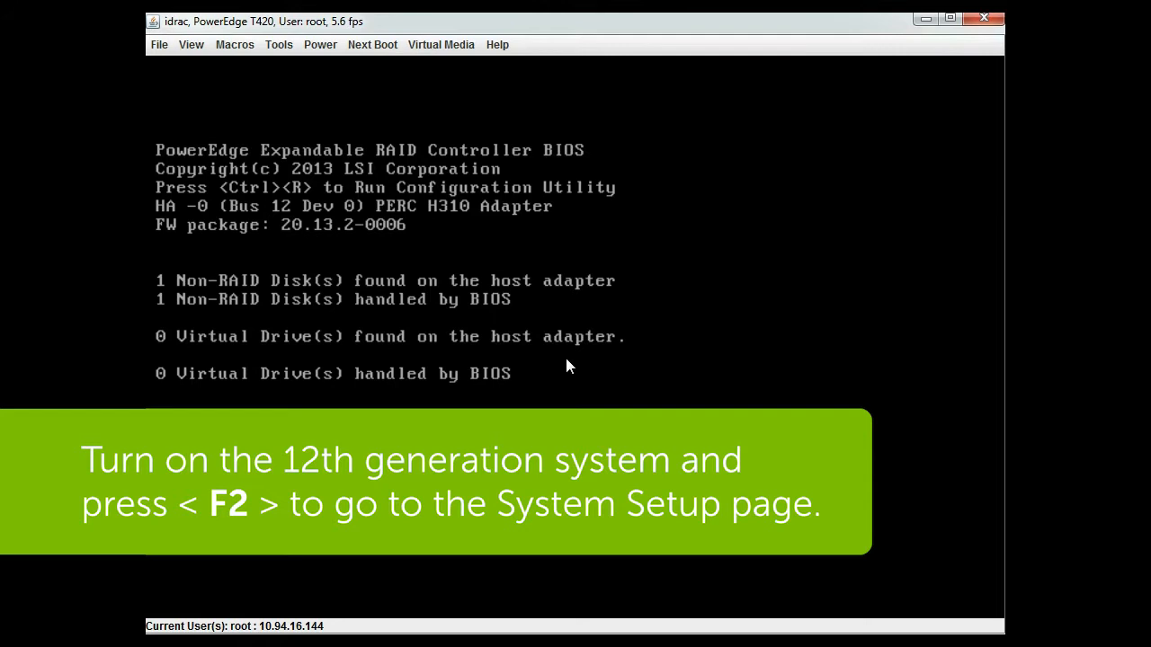
Step: Open the PERC H810 disk group properties, showing Disk Group #0 with Virtual Disk 0 (RAID0, 372GB)
key("F2")
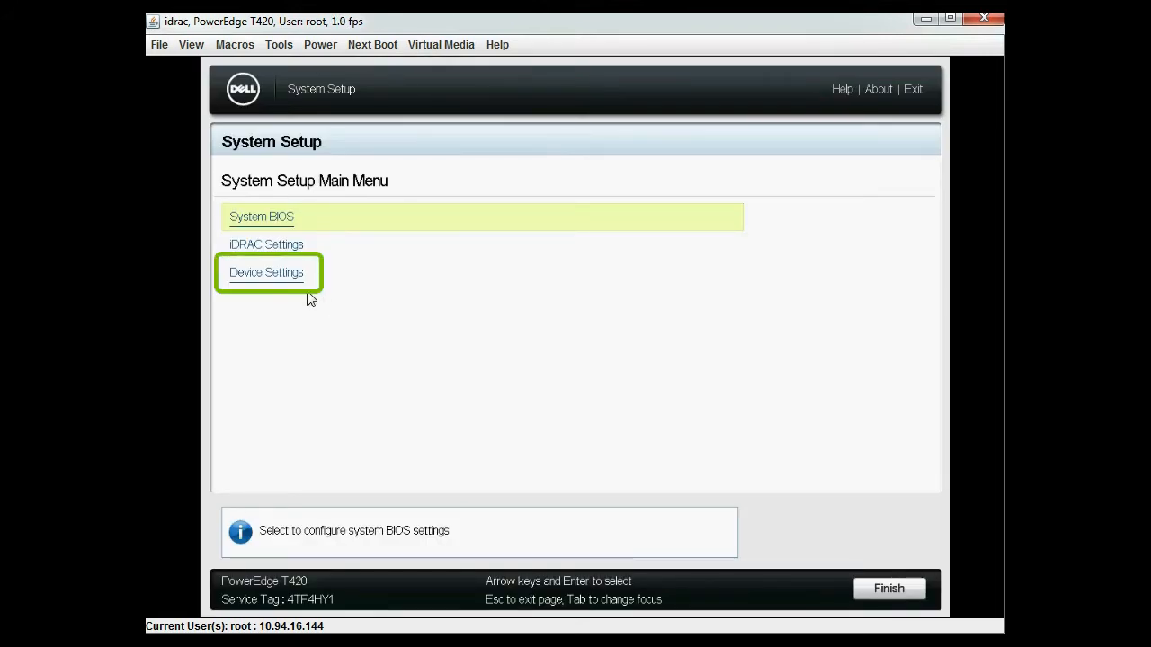
left_click(266, 272)
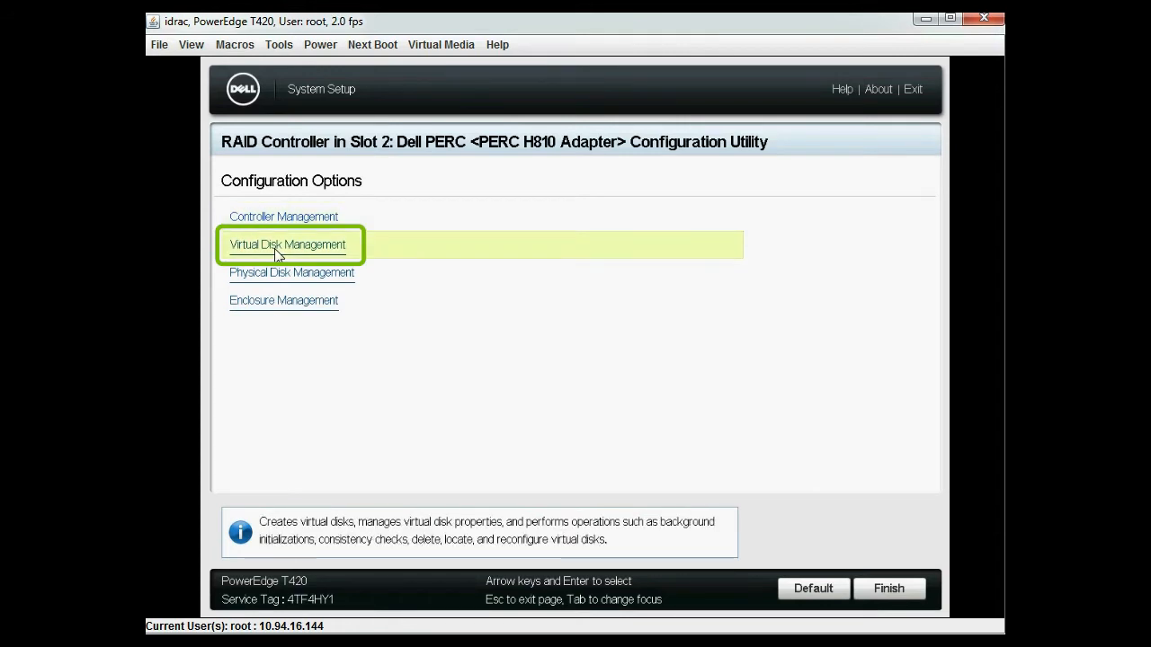
left_click(287, 245)
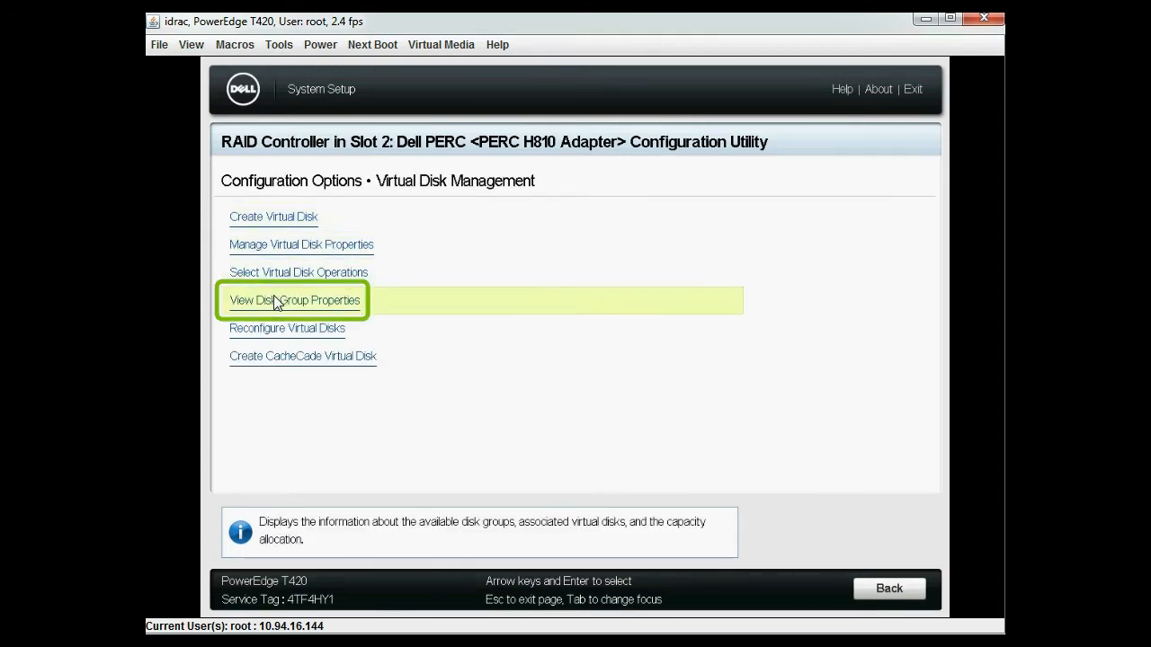
left_click(294, 300)
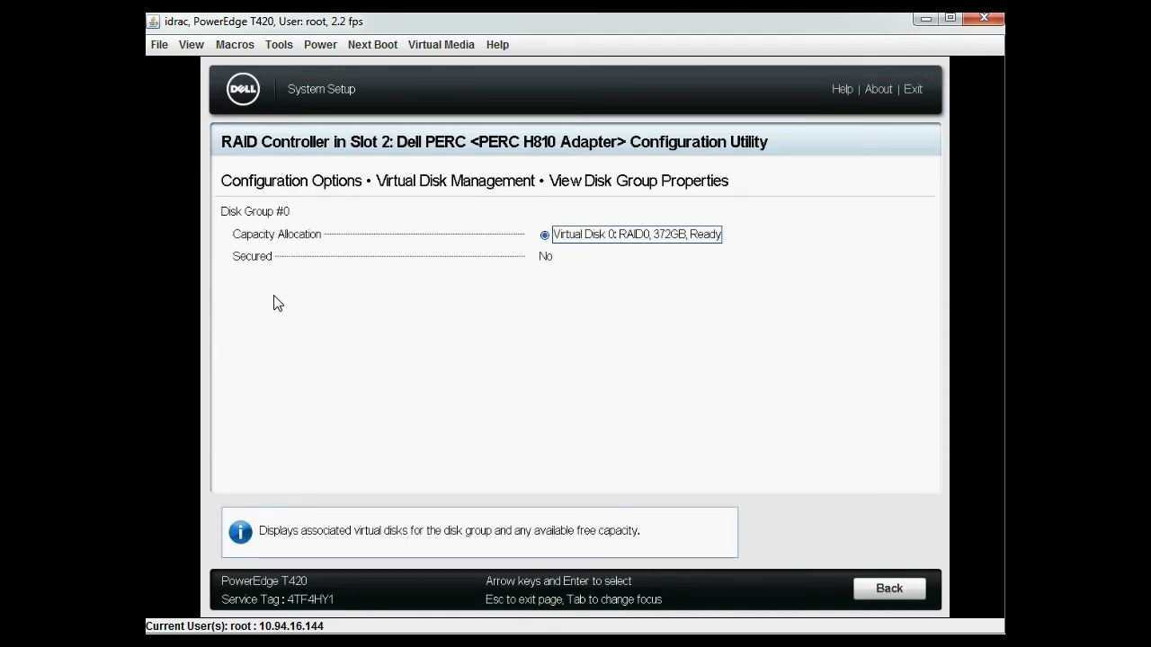
mouse_move(888, 588)
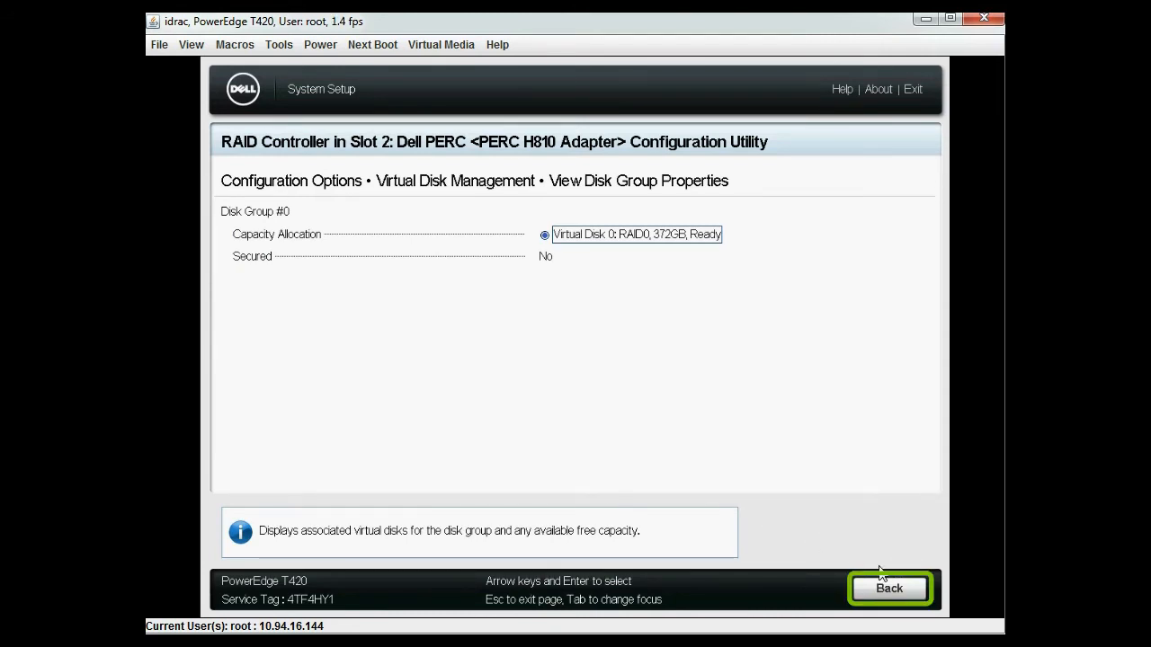
Step: Preview and import the 11th-generation server's foreign configuration onto the PERC H810
left_click(888, 588)
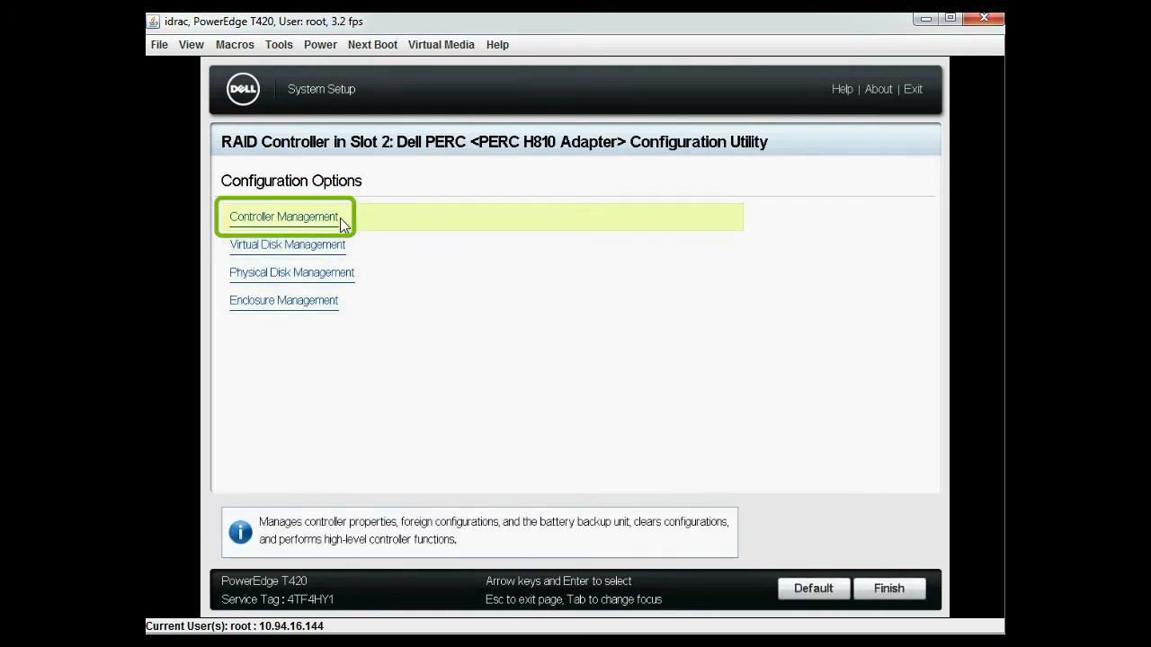
left_click(284, 216)
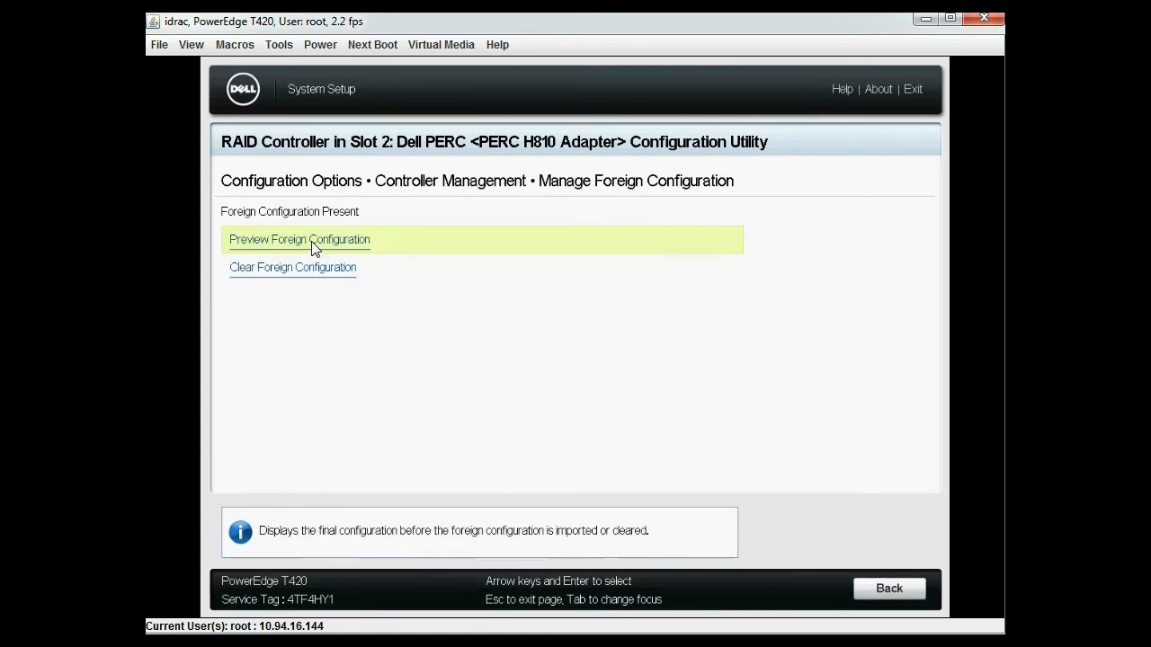
left_click(299, 239)
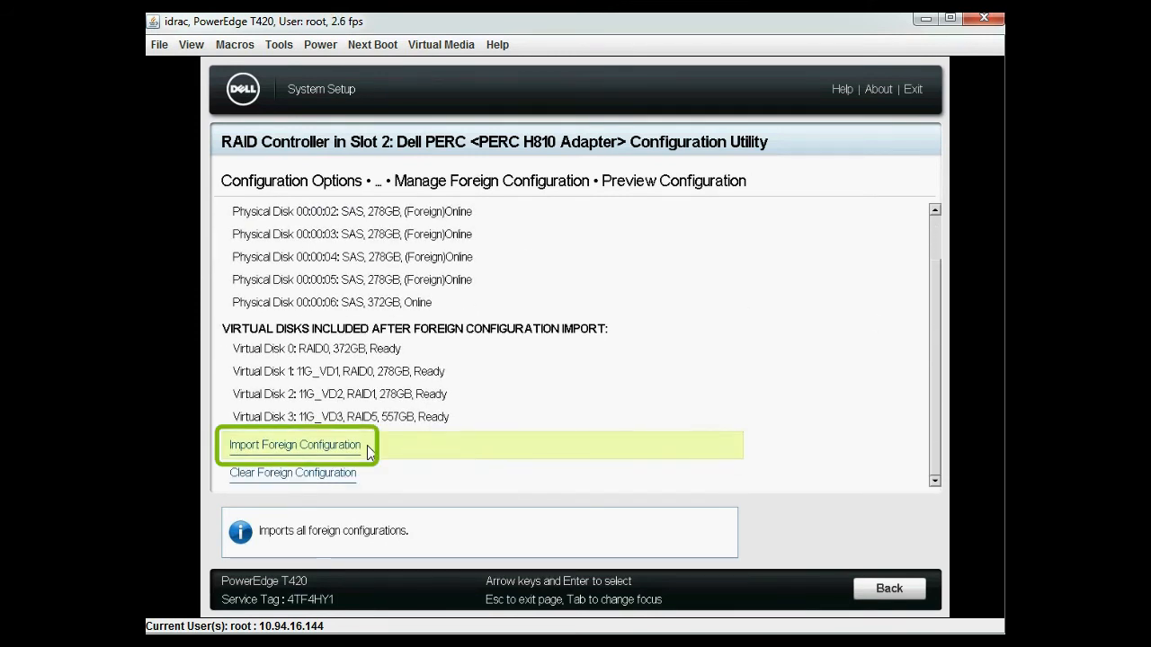
left_click(295, 444)
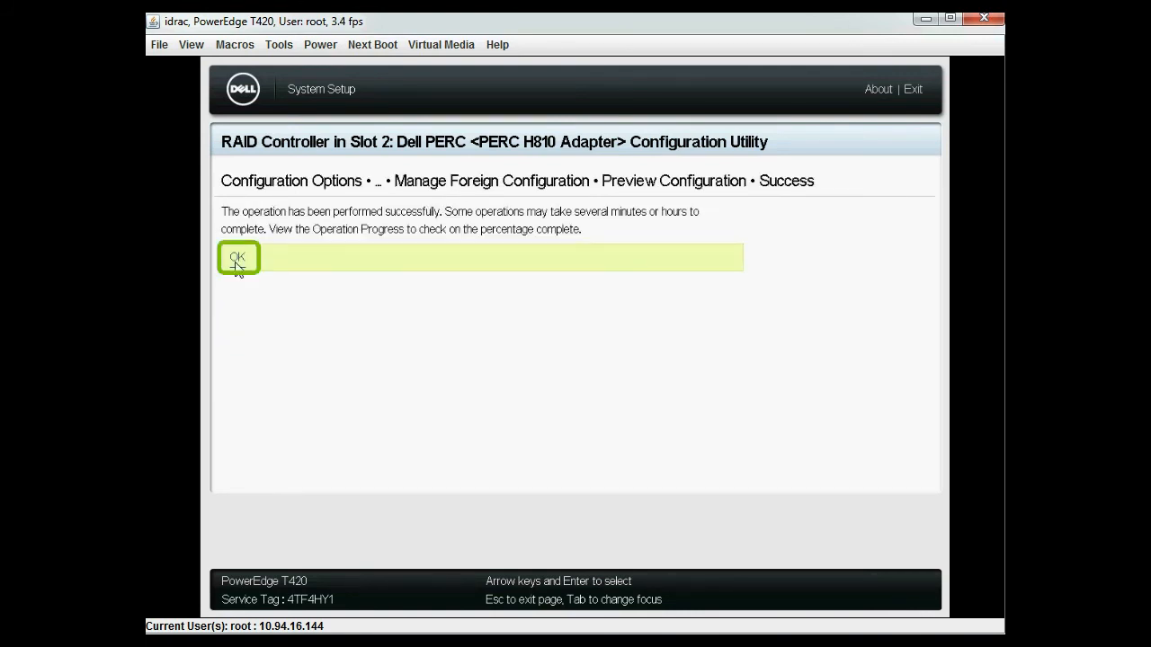
Step: Confirm the import and view disk group properties listing Virtual Disks 0–3 in four groups
left_click(237, 257)
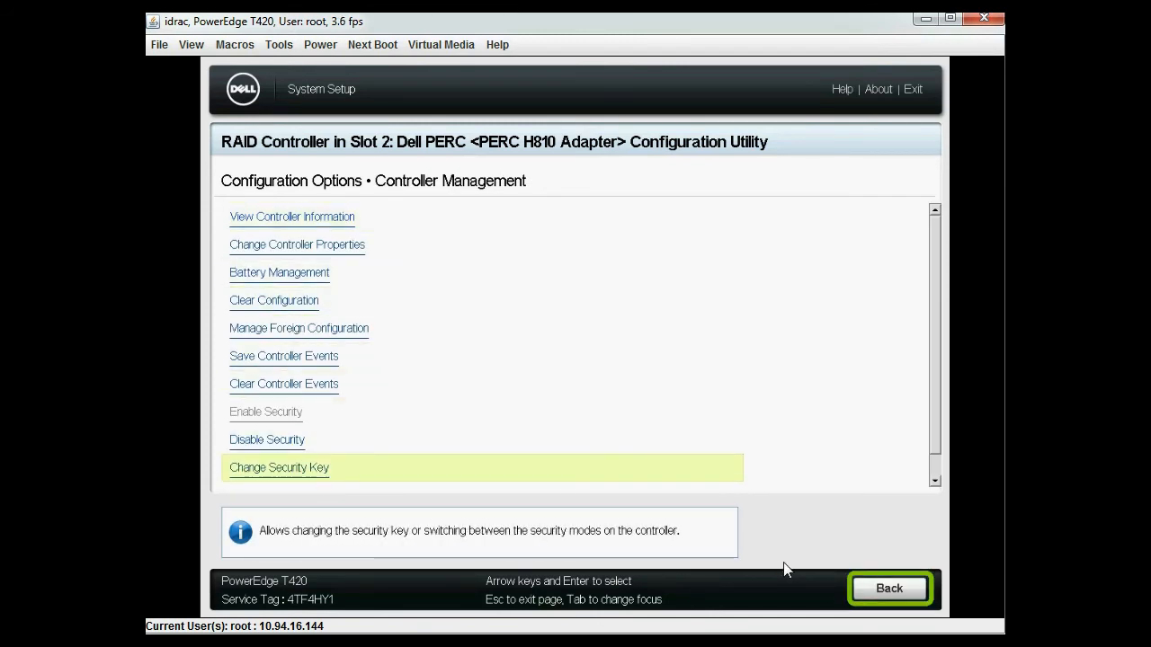
left_click(888, 588)
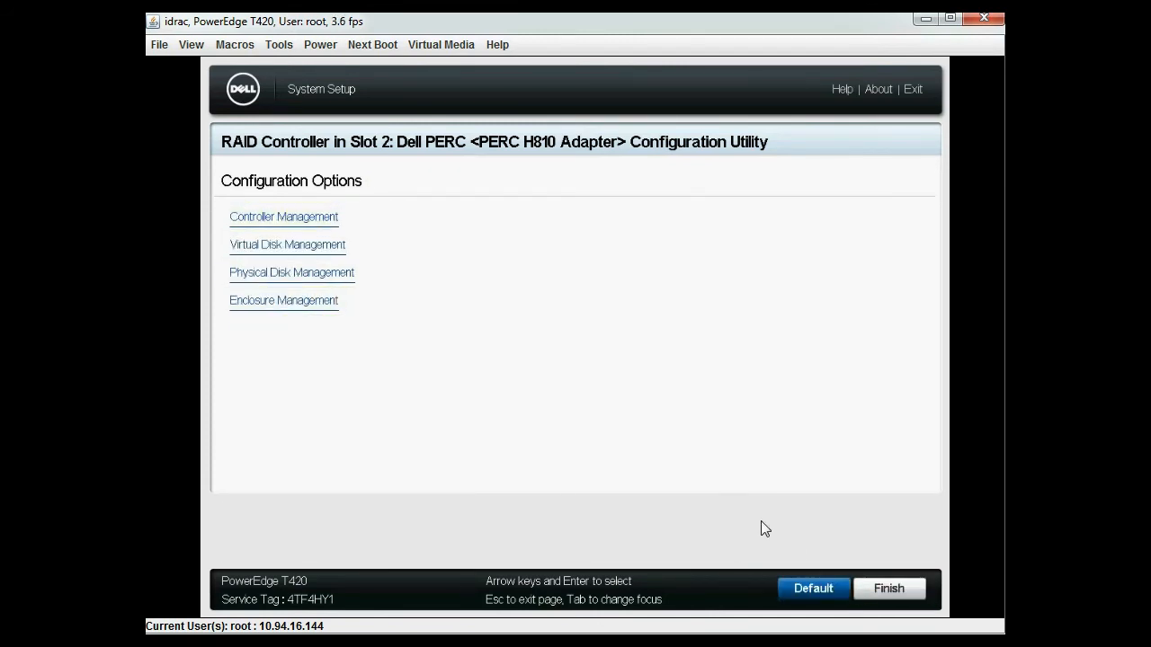
left_click(287, 244)
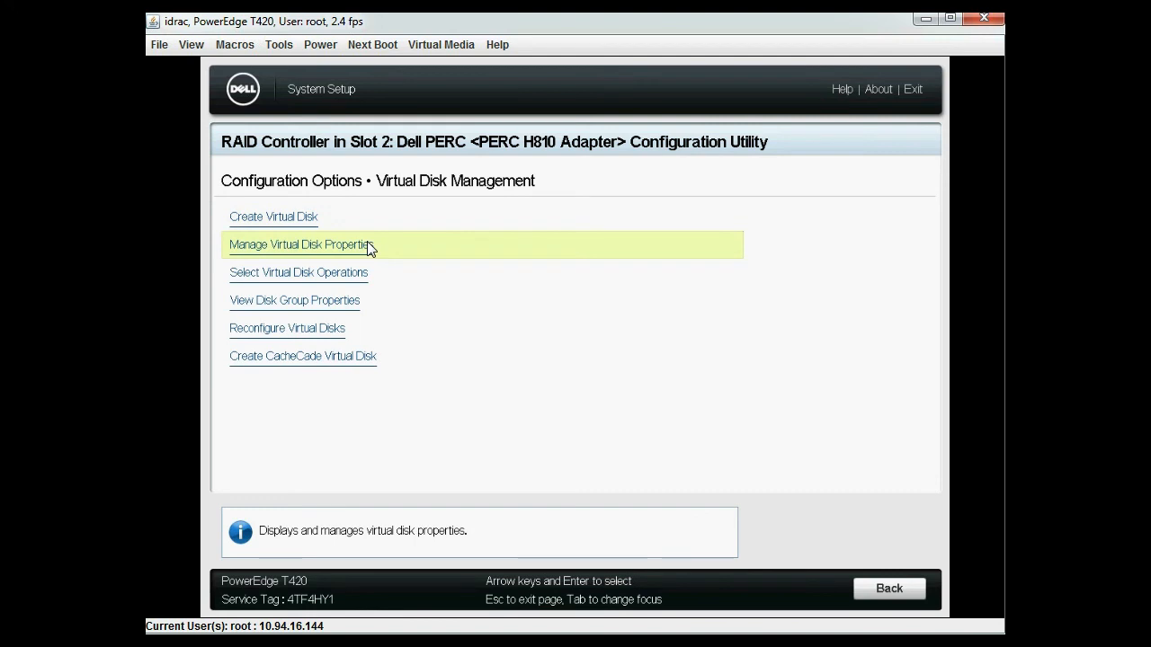
left_click(294, 299)
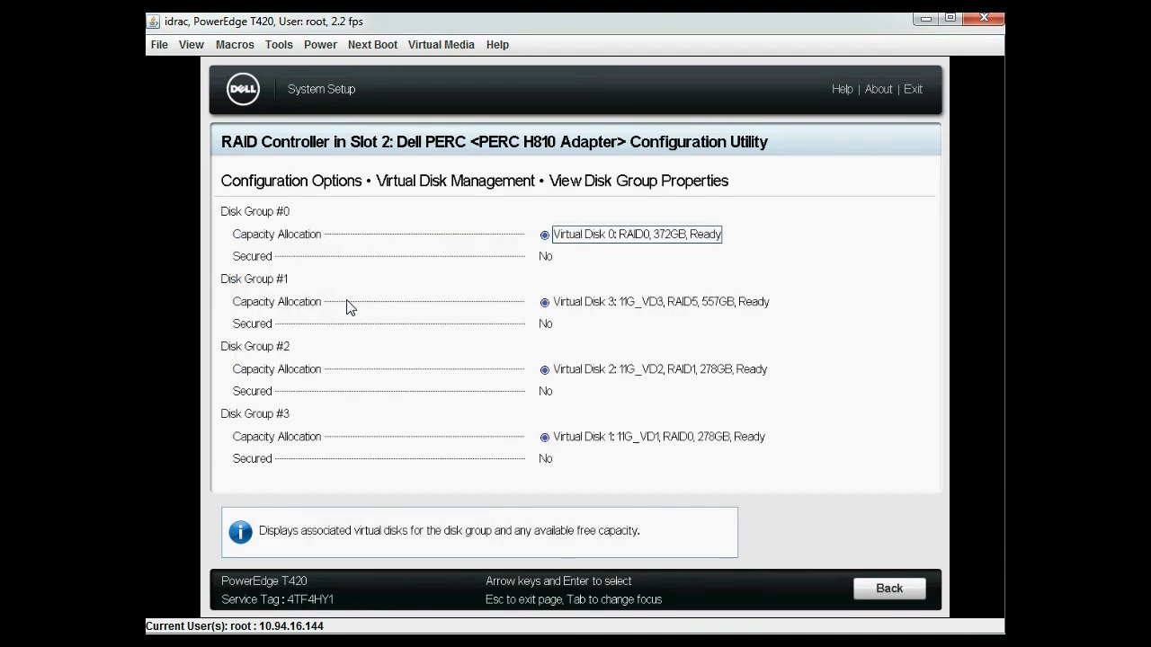